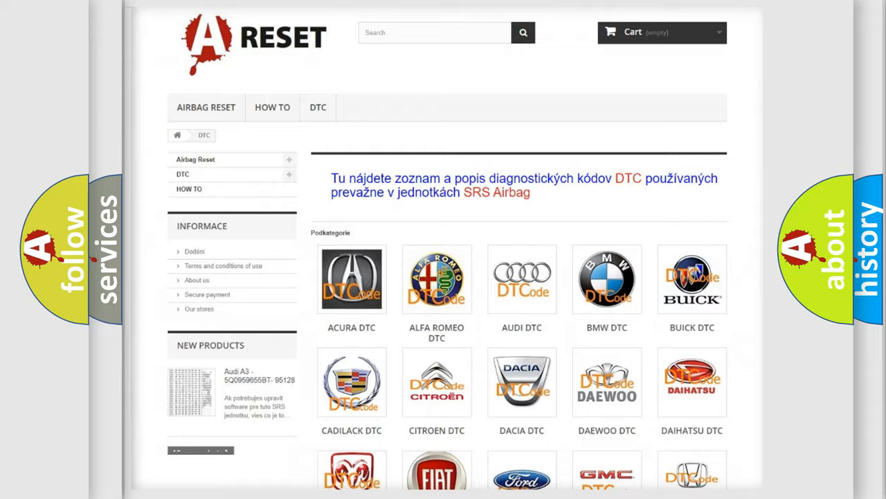
Scroll the DTC brand catalogue and select the Saturn logo to reach its trouble code subcategories.
scroll("down", 3)
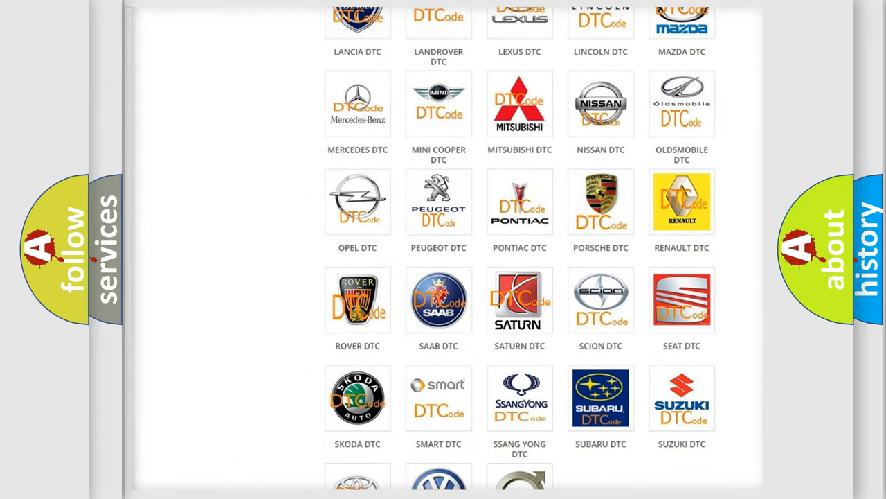
left_click(520, 300)
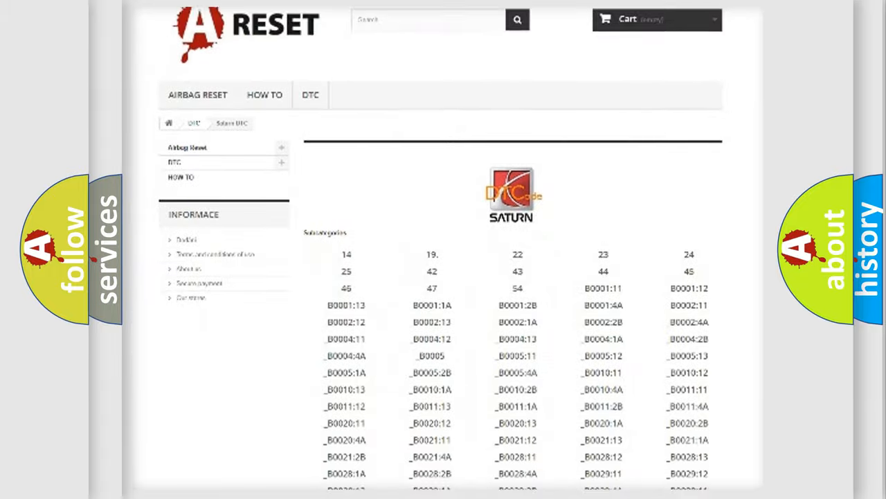
scroll("down", 3)
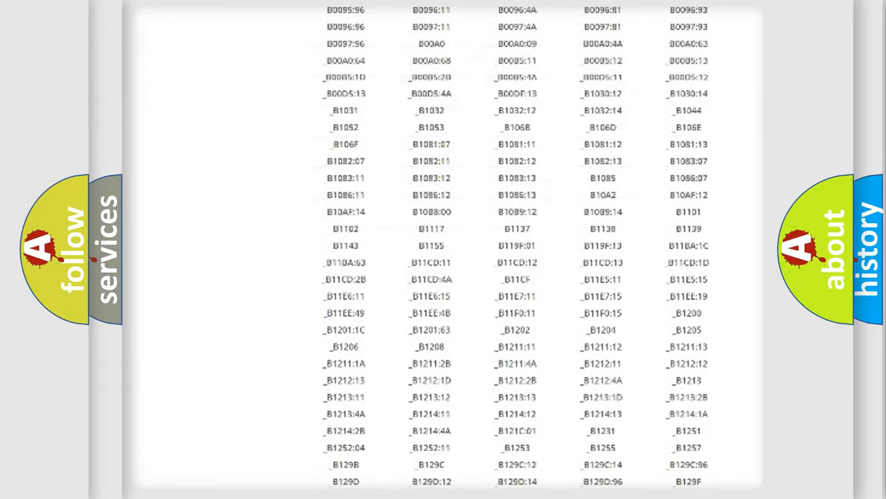
scroll("up", 3)
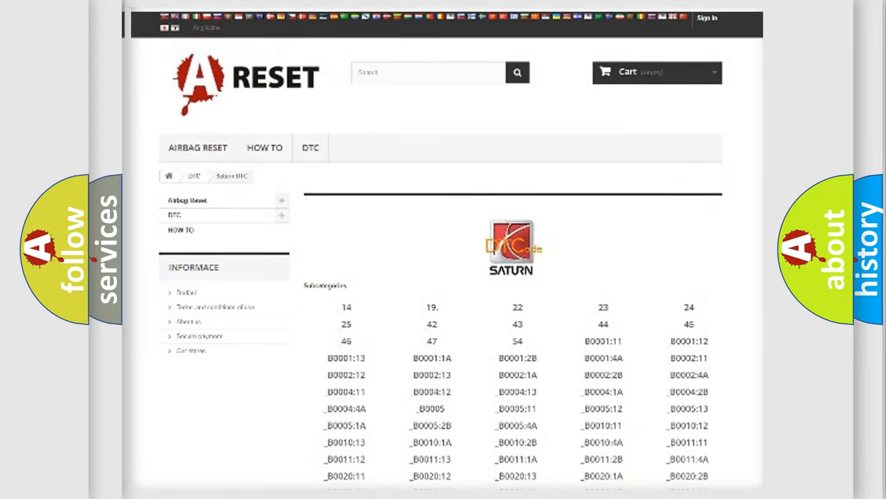